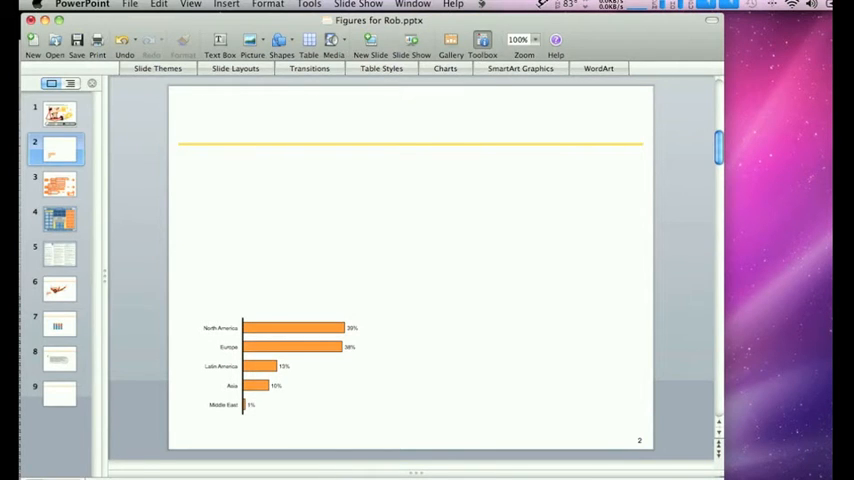
mouse_move(500, 336)
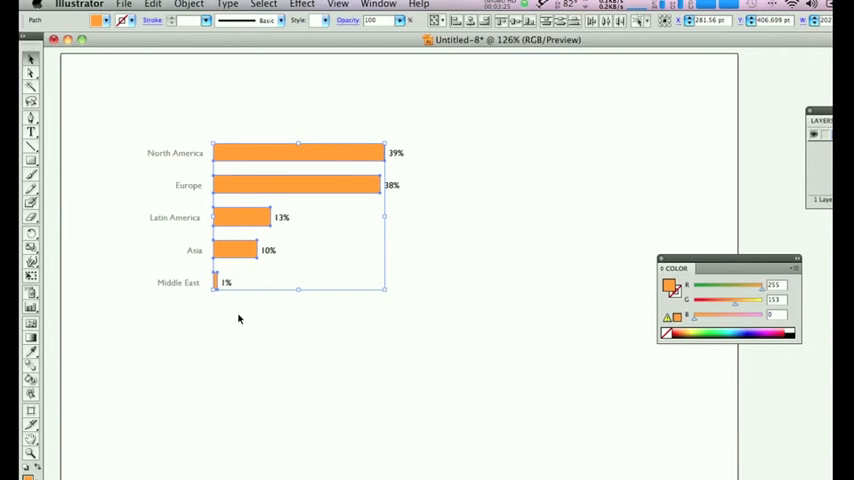
Step: Reach the View menu to adjust the bounding box display for the cleaned chart
click(338, 4)
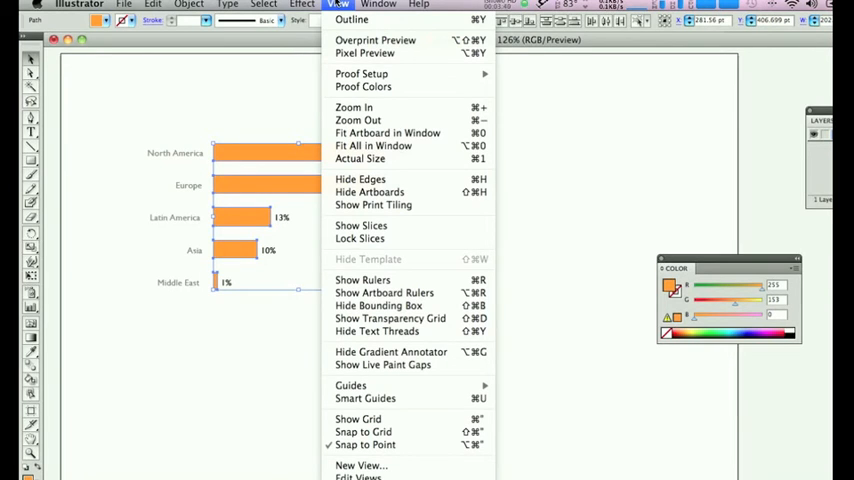